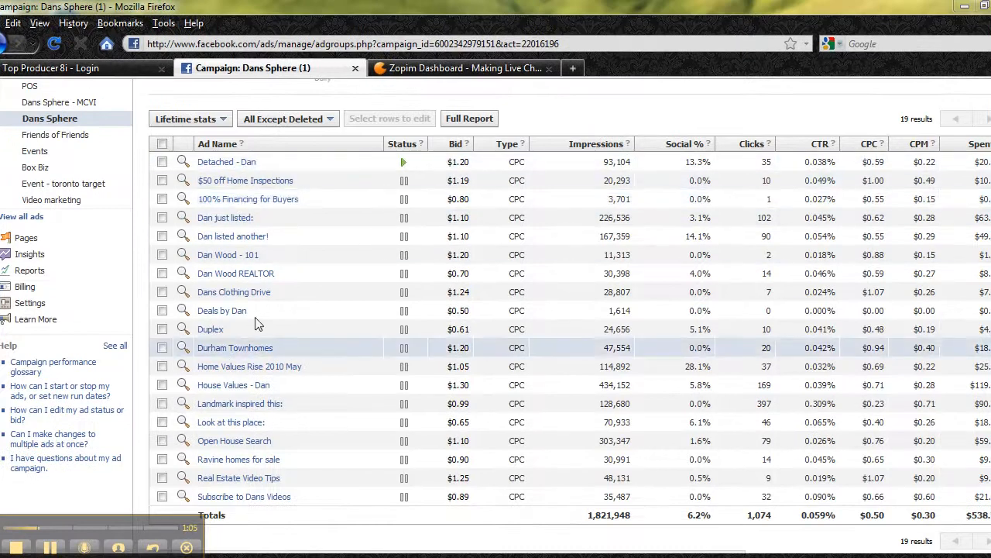
mouse_move(563, 508)
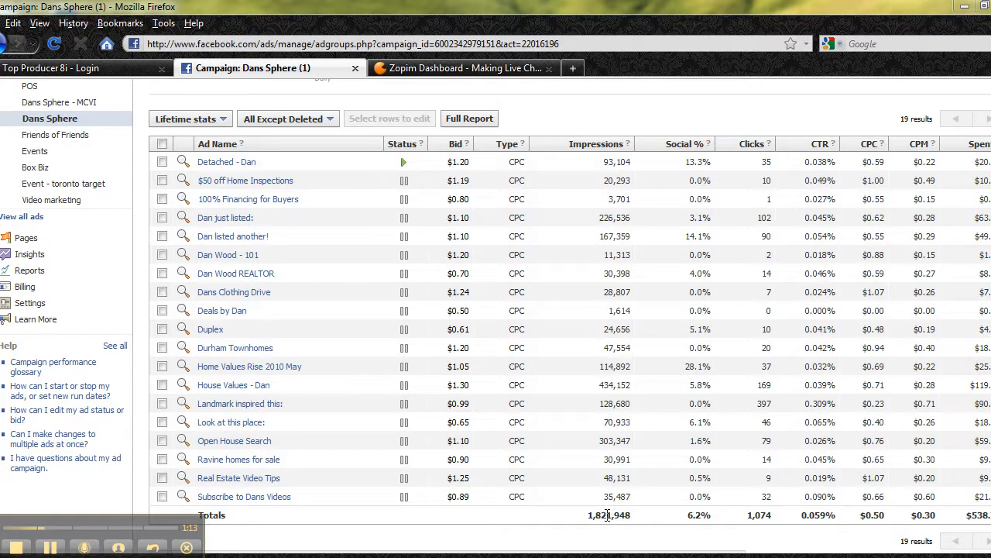
mouse_move(263, 198)
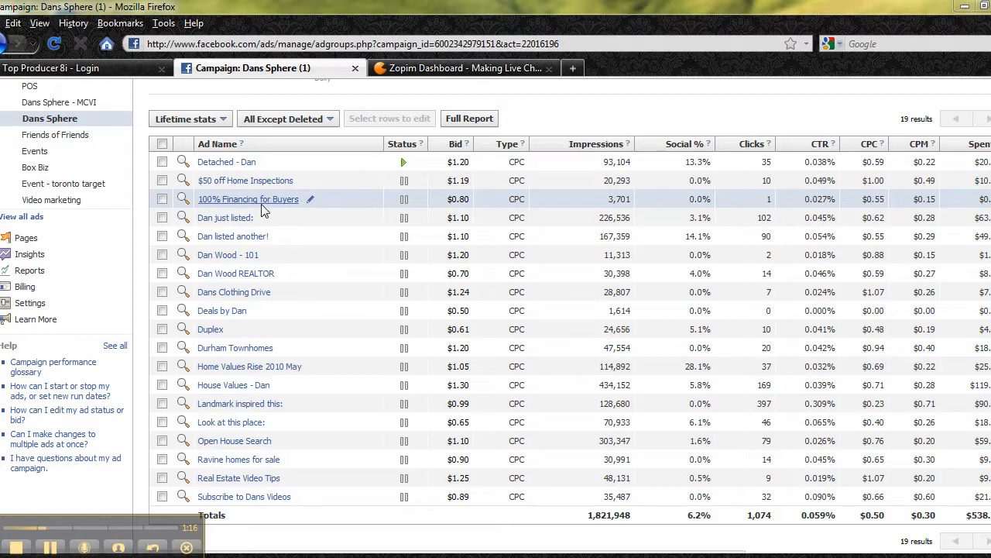
mouse_move(395, 279)
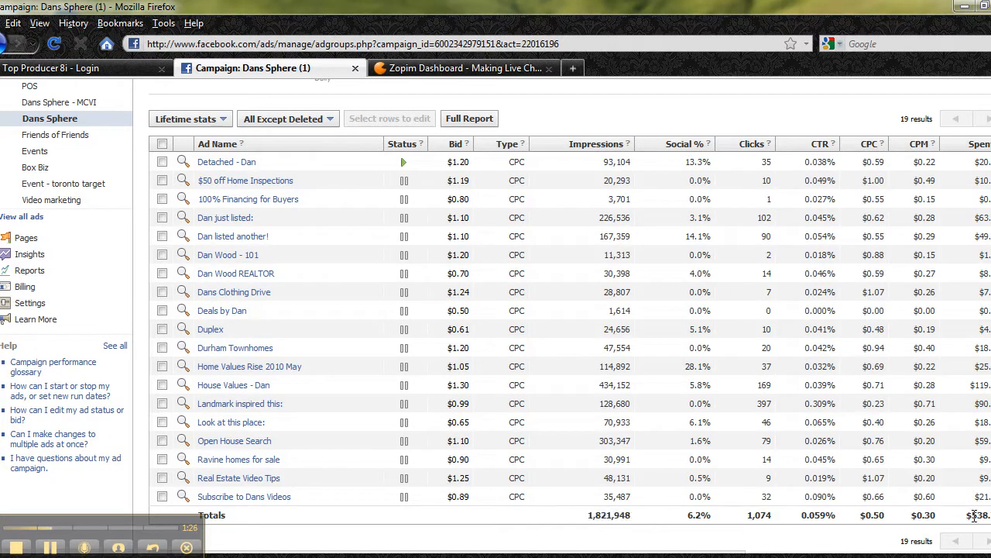
mouse_move(749, 356)
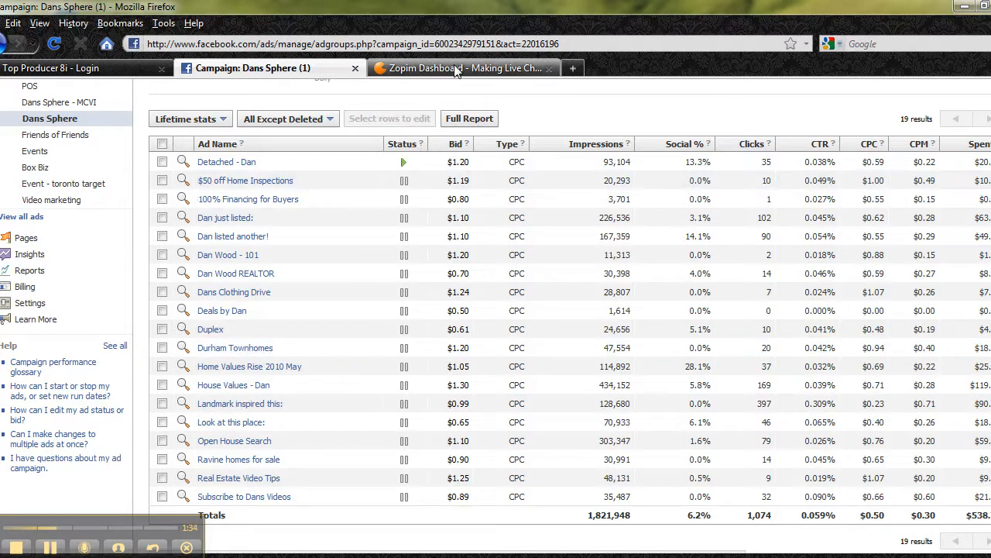
mouse_move(461, 68)
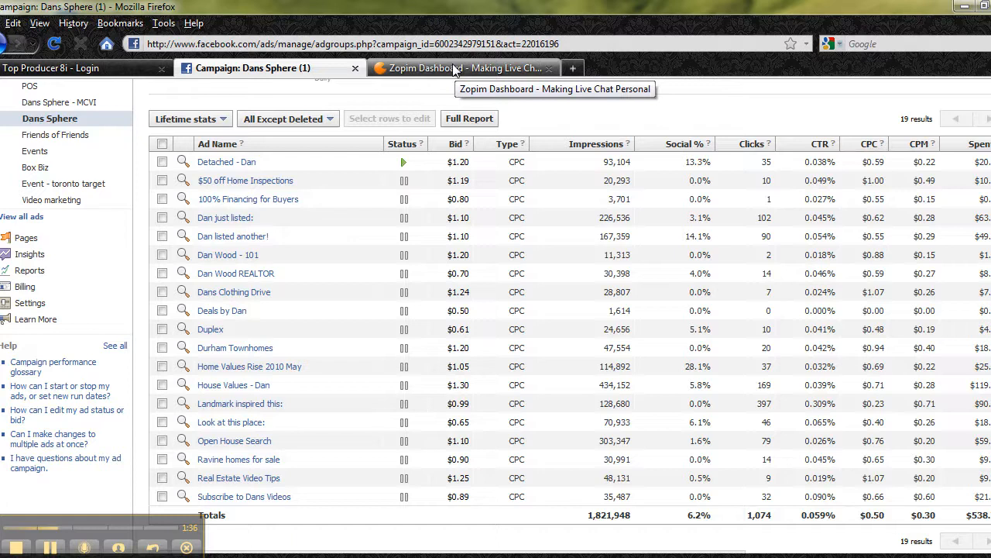
Switch to the Zopim Dashboard tab to view live visitors and the analytics overview
left_click(465, 68)
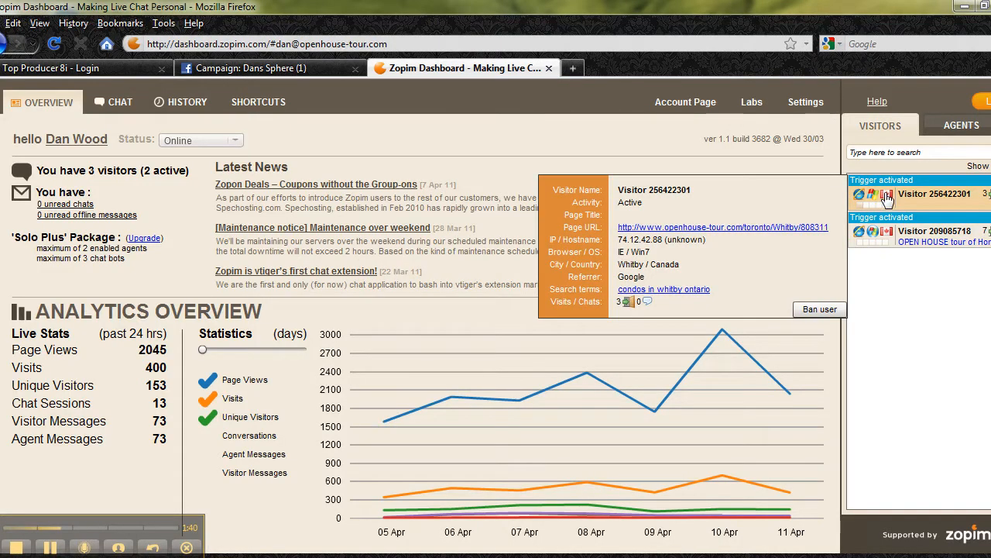
mouse_move(895, 196)
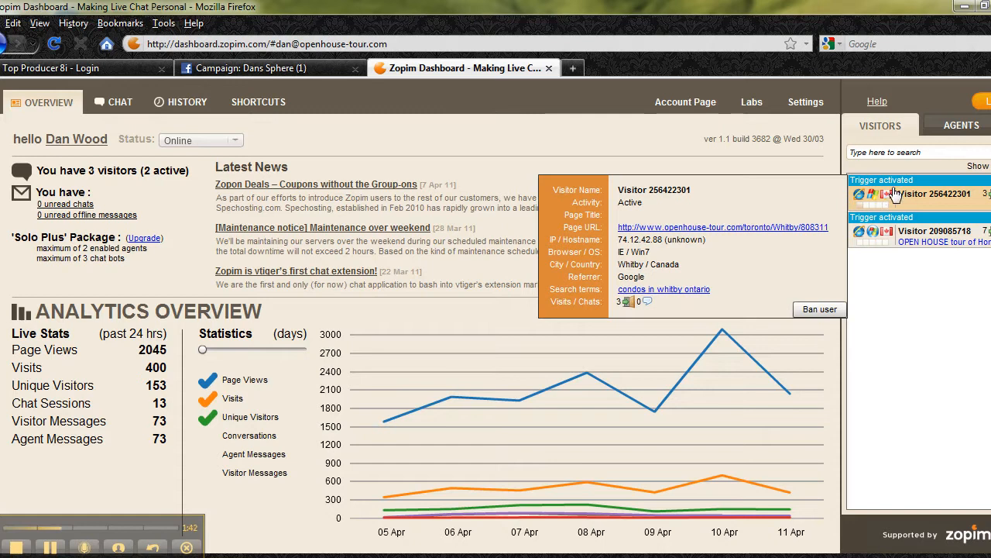
mouse_move(682, 260)
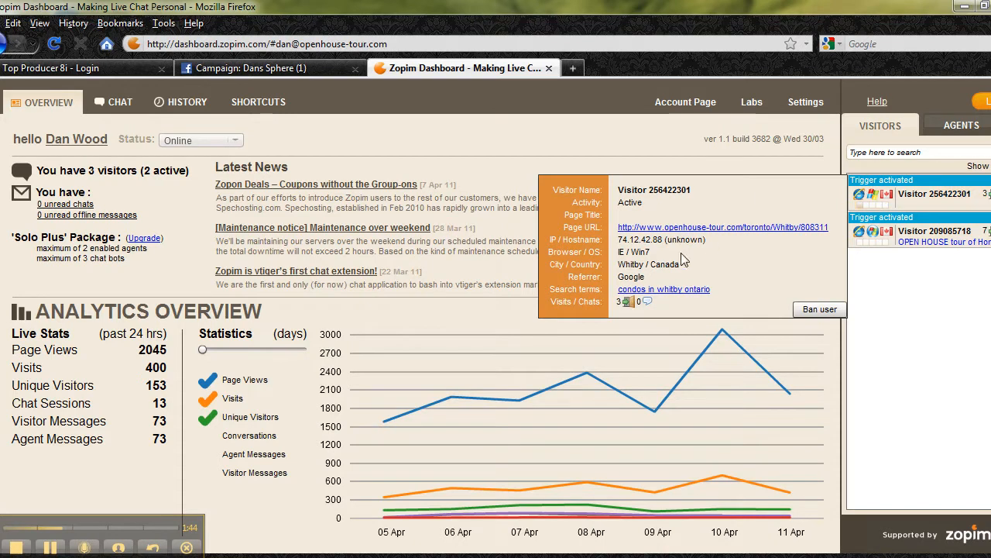
mouse_move(663, 294)
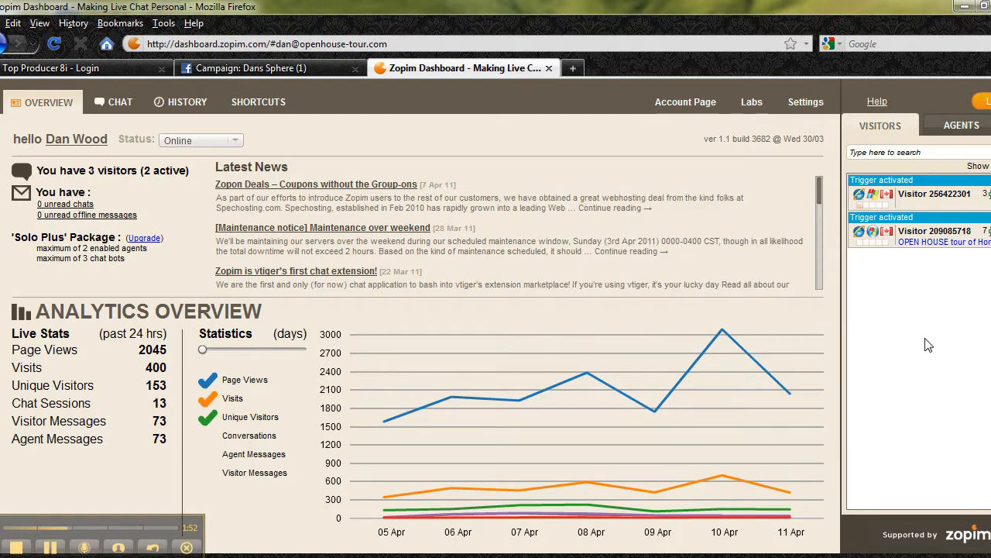
mouse_move(926, 338)
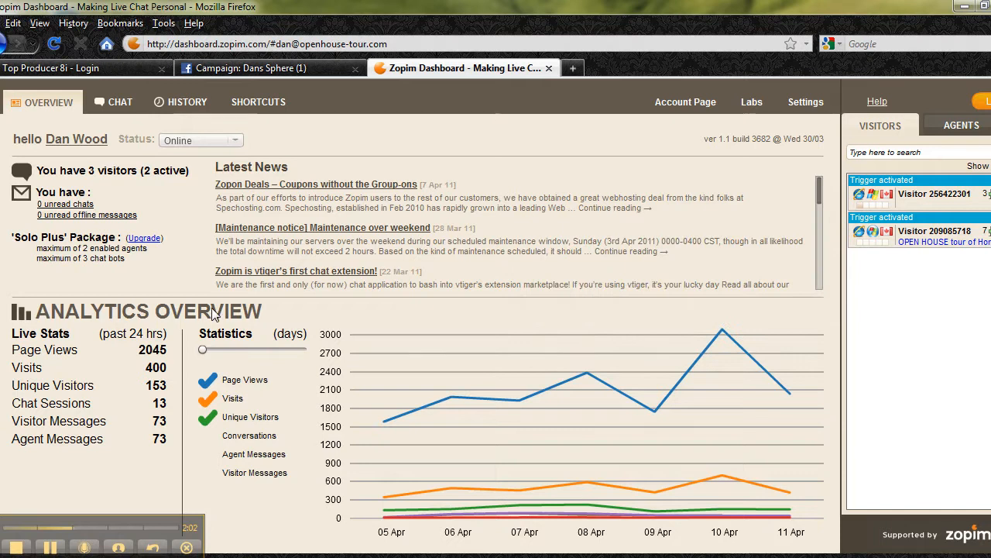
mouse_move(111, 340)
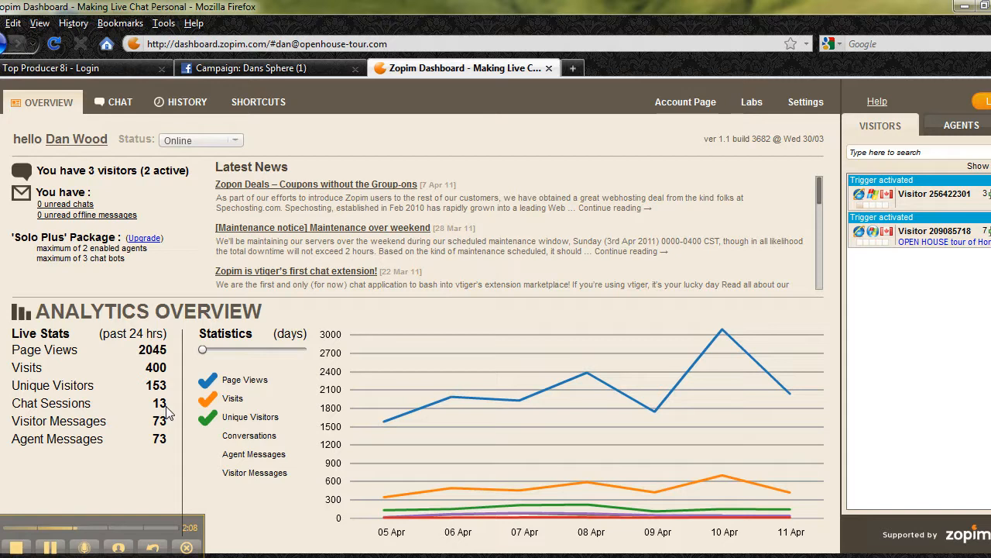
mouse_move(169, 412)
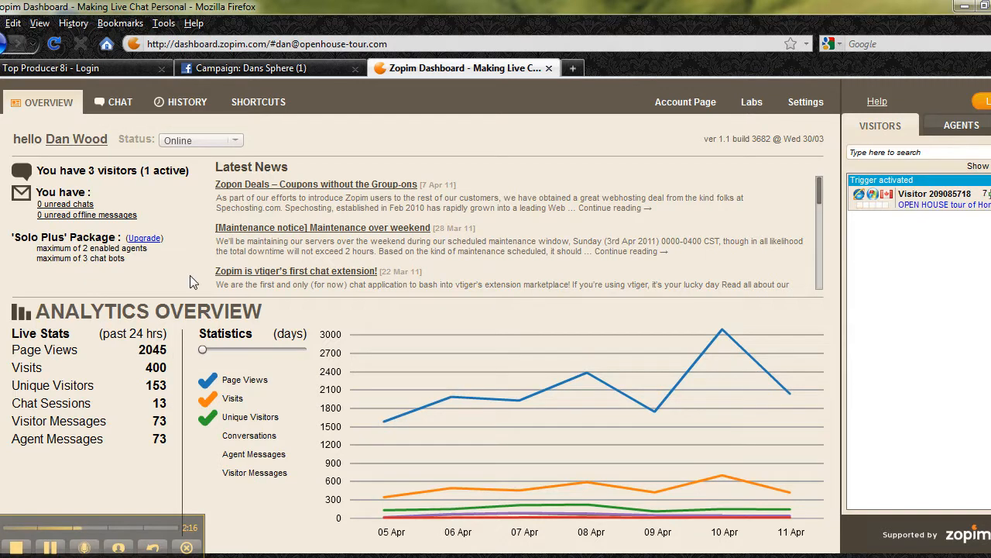
mouse_move(335, 344)
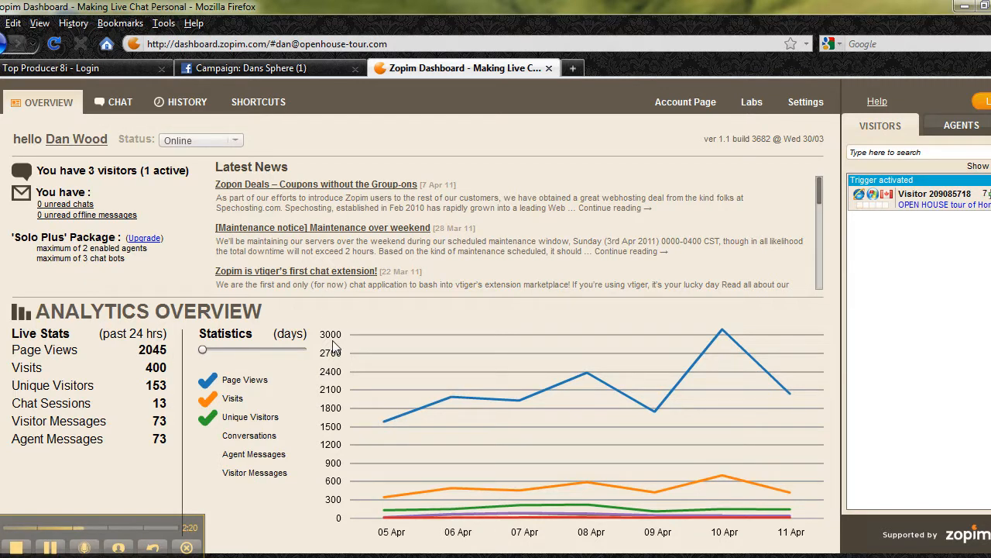
mouse_move(465, 322)
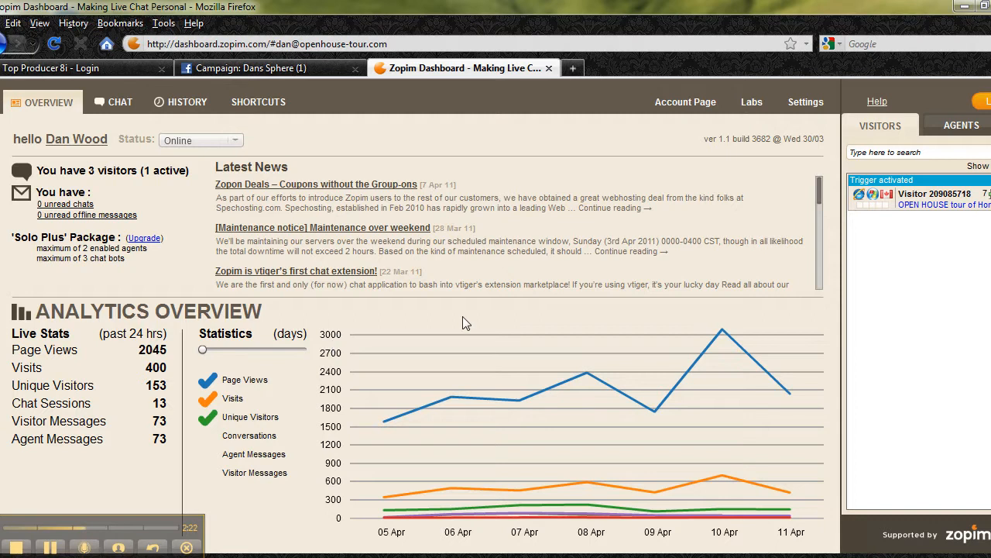